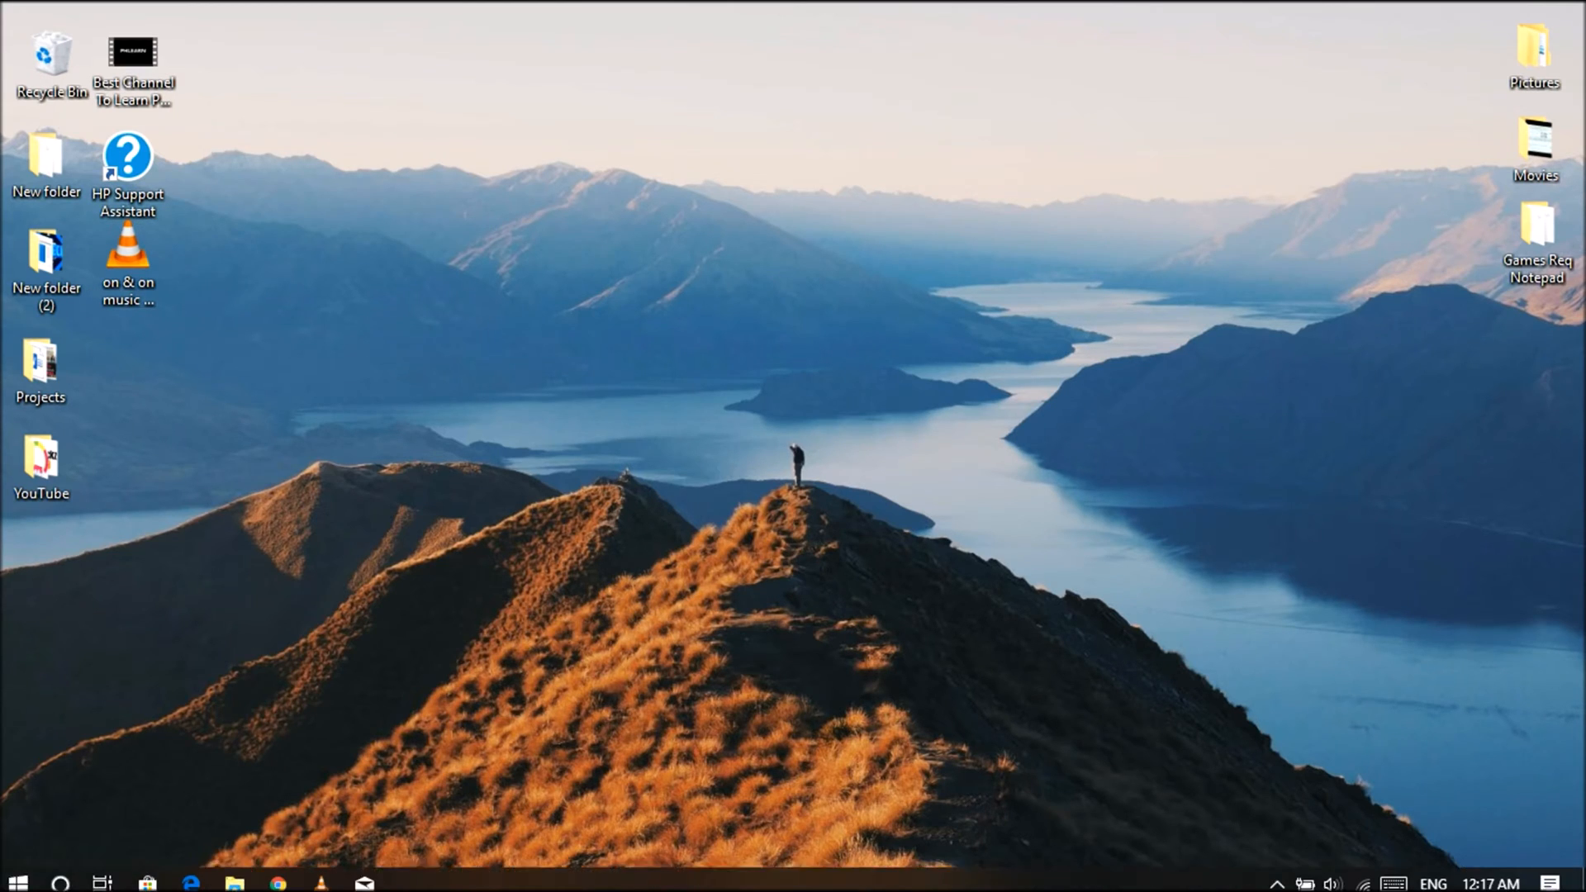
Step: Search the Start menu for "vl" so VLC media player appears as best match
{"action": "left_click", "coordinate": [17, 882]}
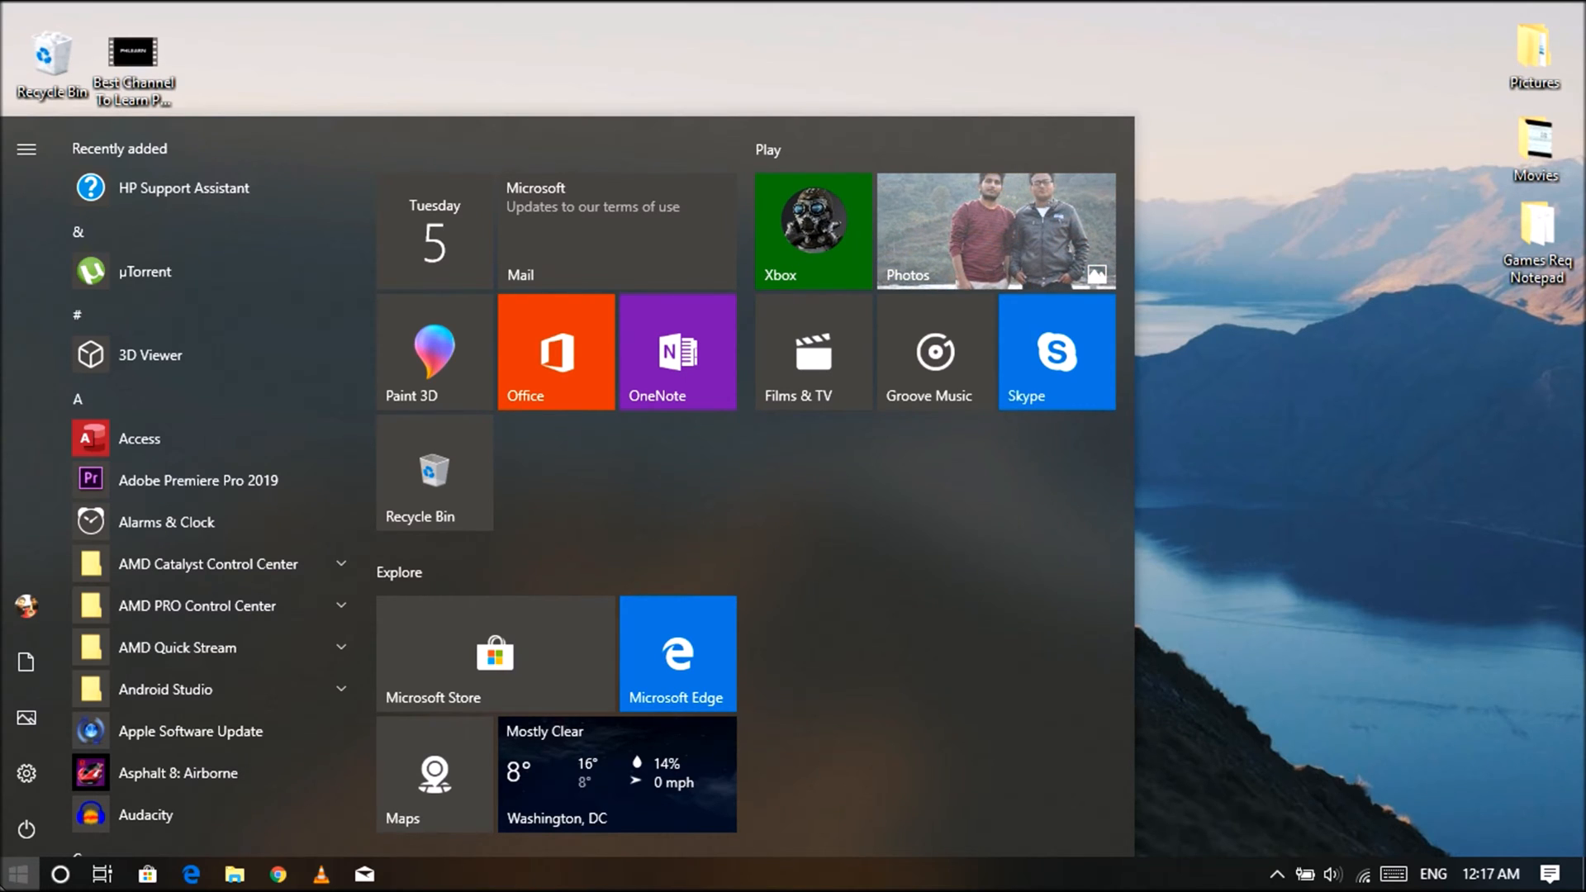
{"action": "type", "text": "vlc"}
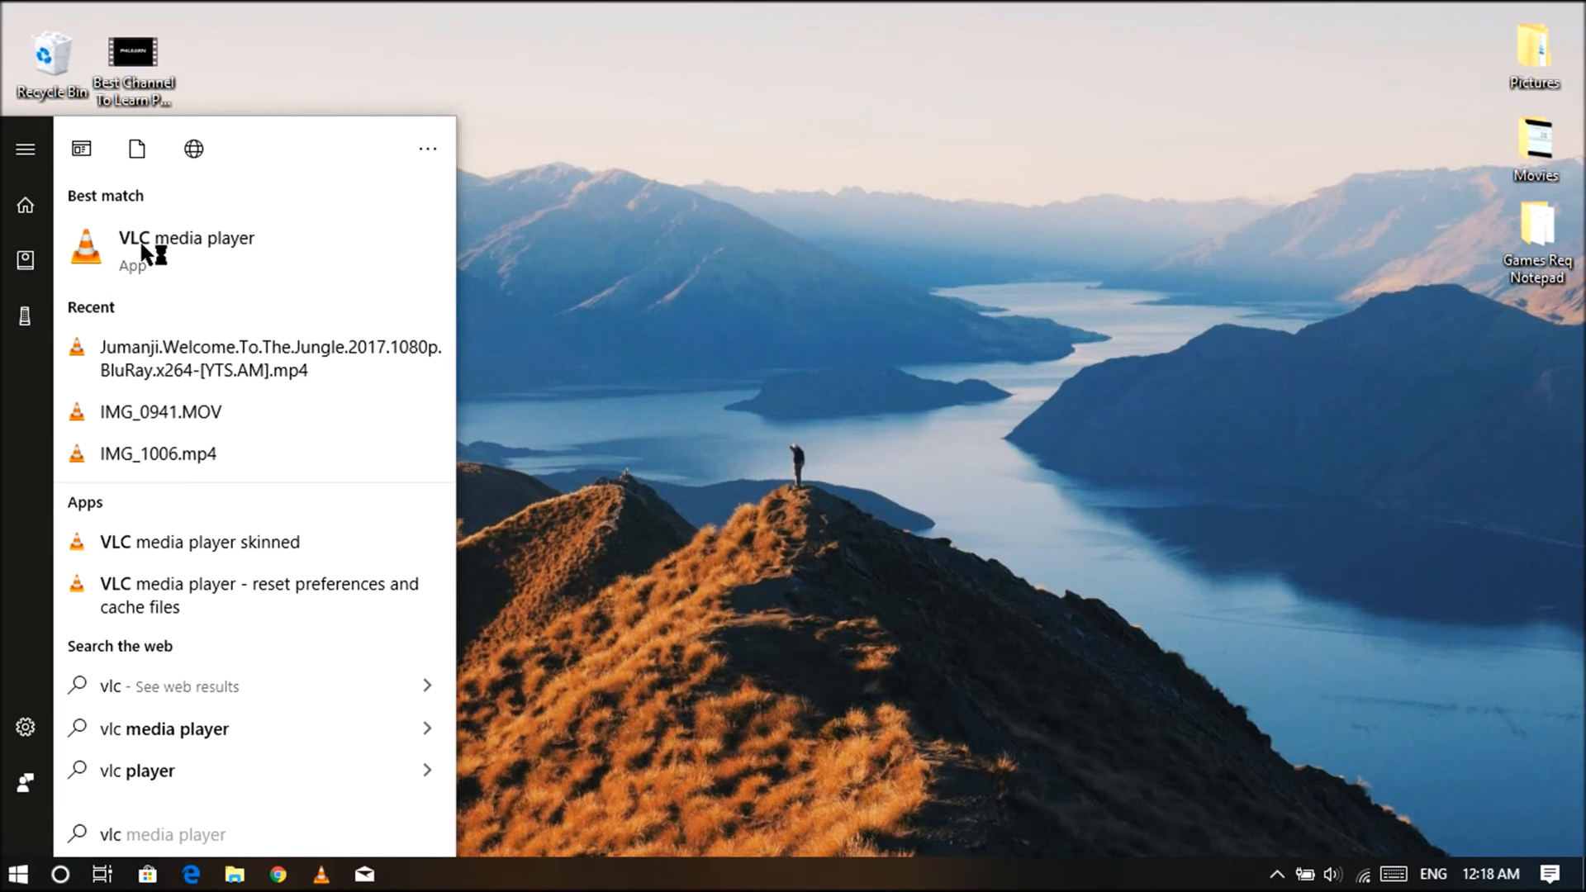
Step: Launch VLC media player from the search results
{"action": "left_click", "coordinate": [187, 250]}
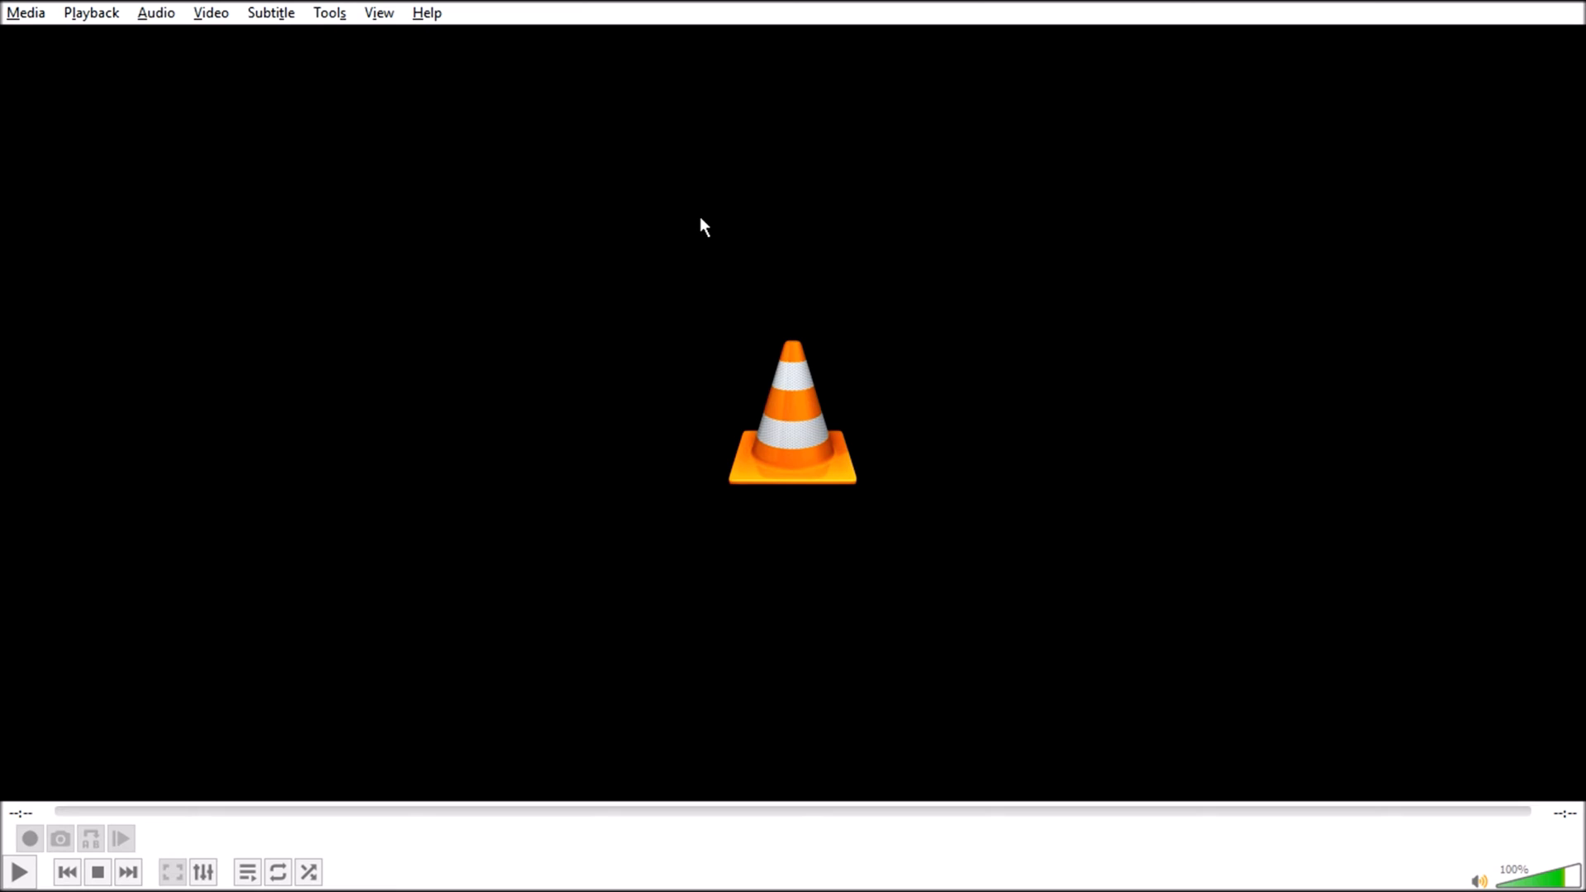
Step: Switch off Fullscreen Interface from the View context menu to restore the window frame
{"action": "right_click", "coordinate": [703, 227]}
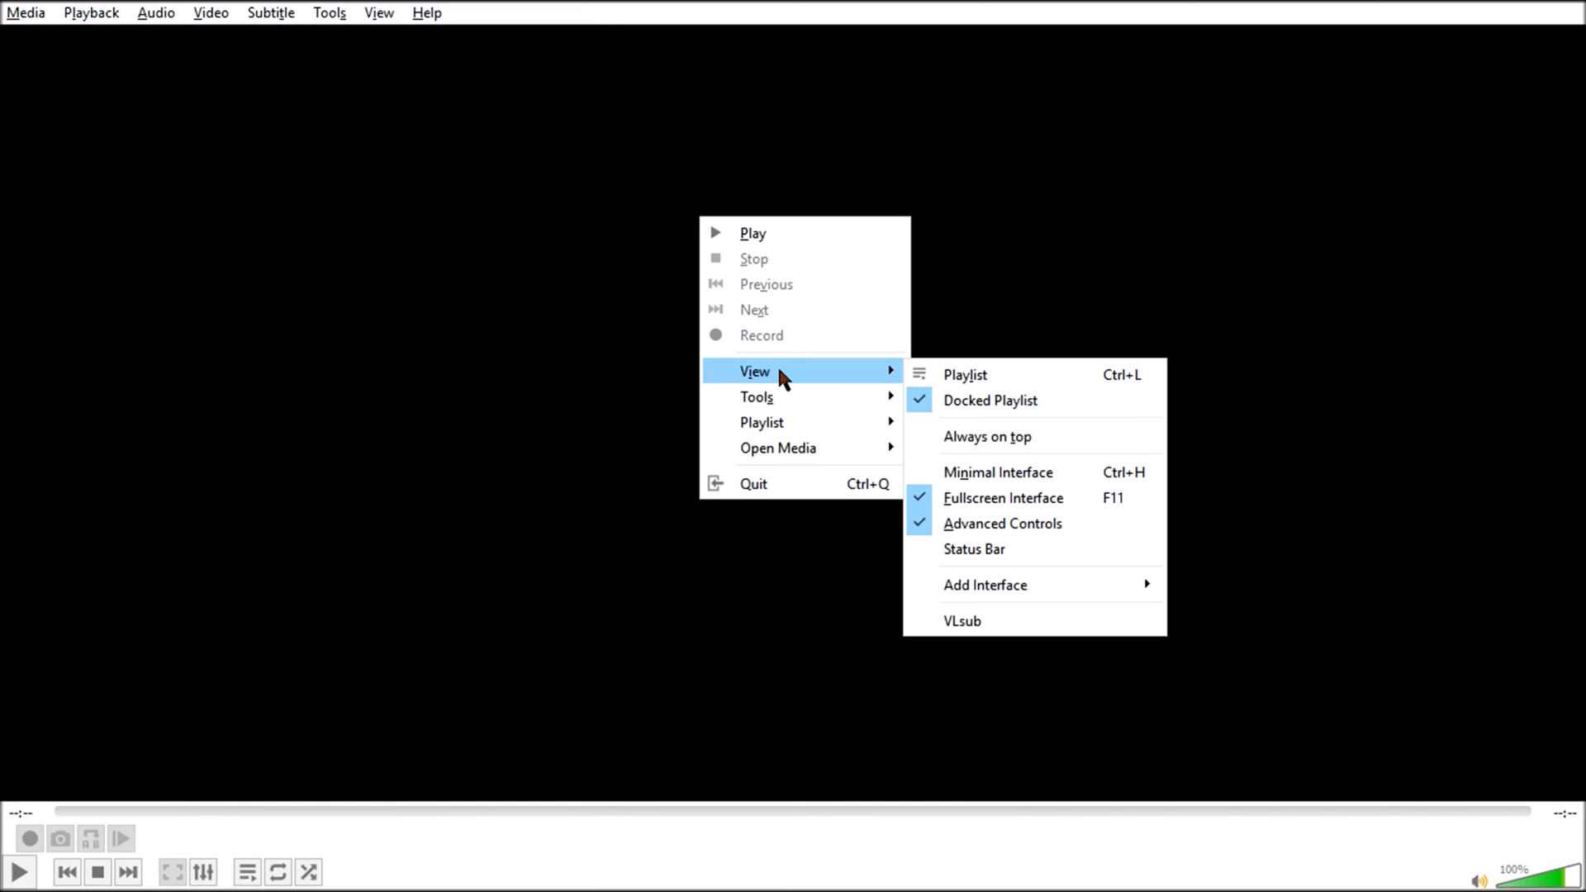
{"action": "mouse_move", "coordinate": [963, 375]}
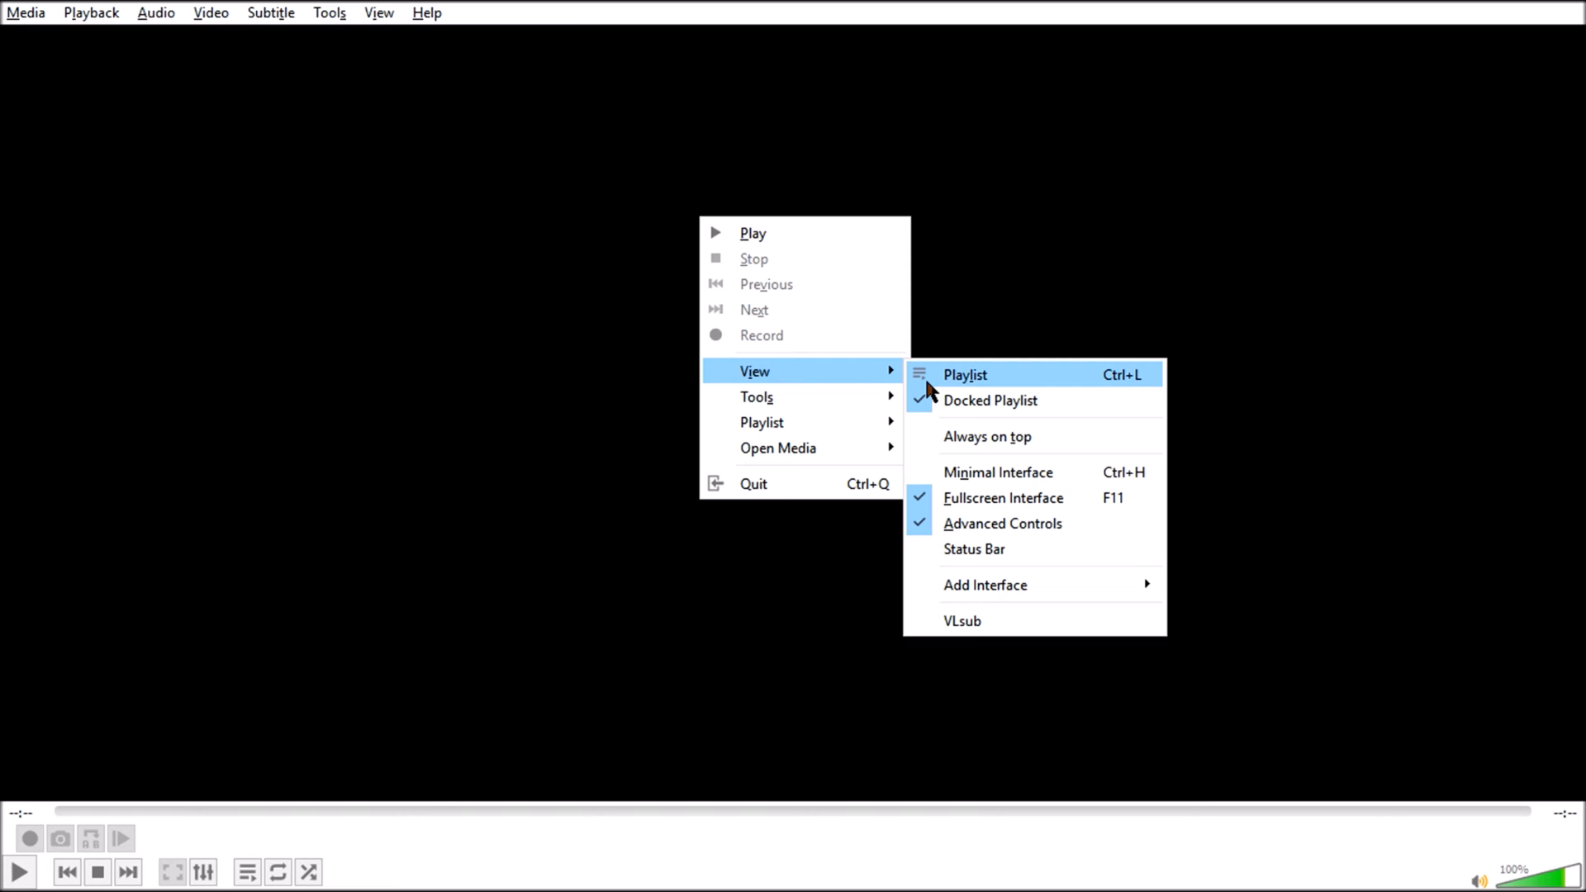
{"action": "mouse_move", "coordinate": [981, 505]}
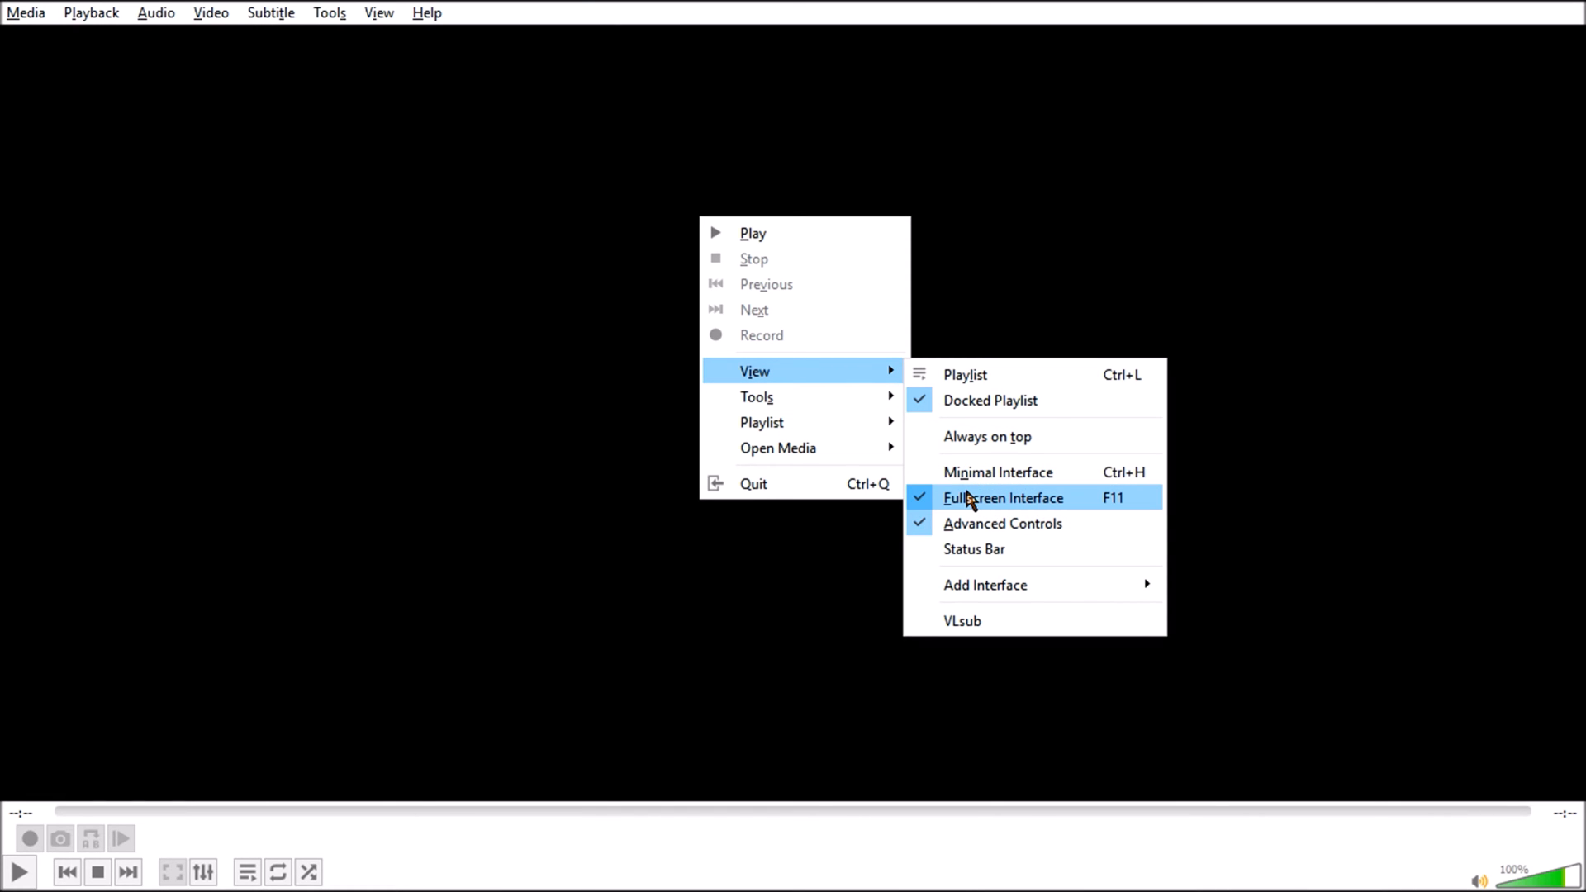
{"action": "left_click", "coordinate": [1003, 498]}
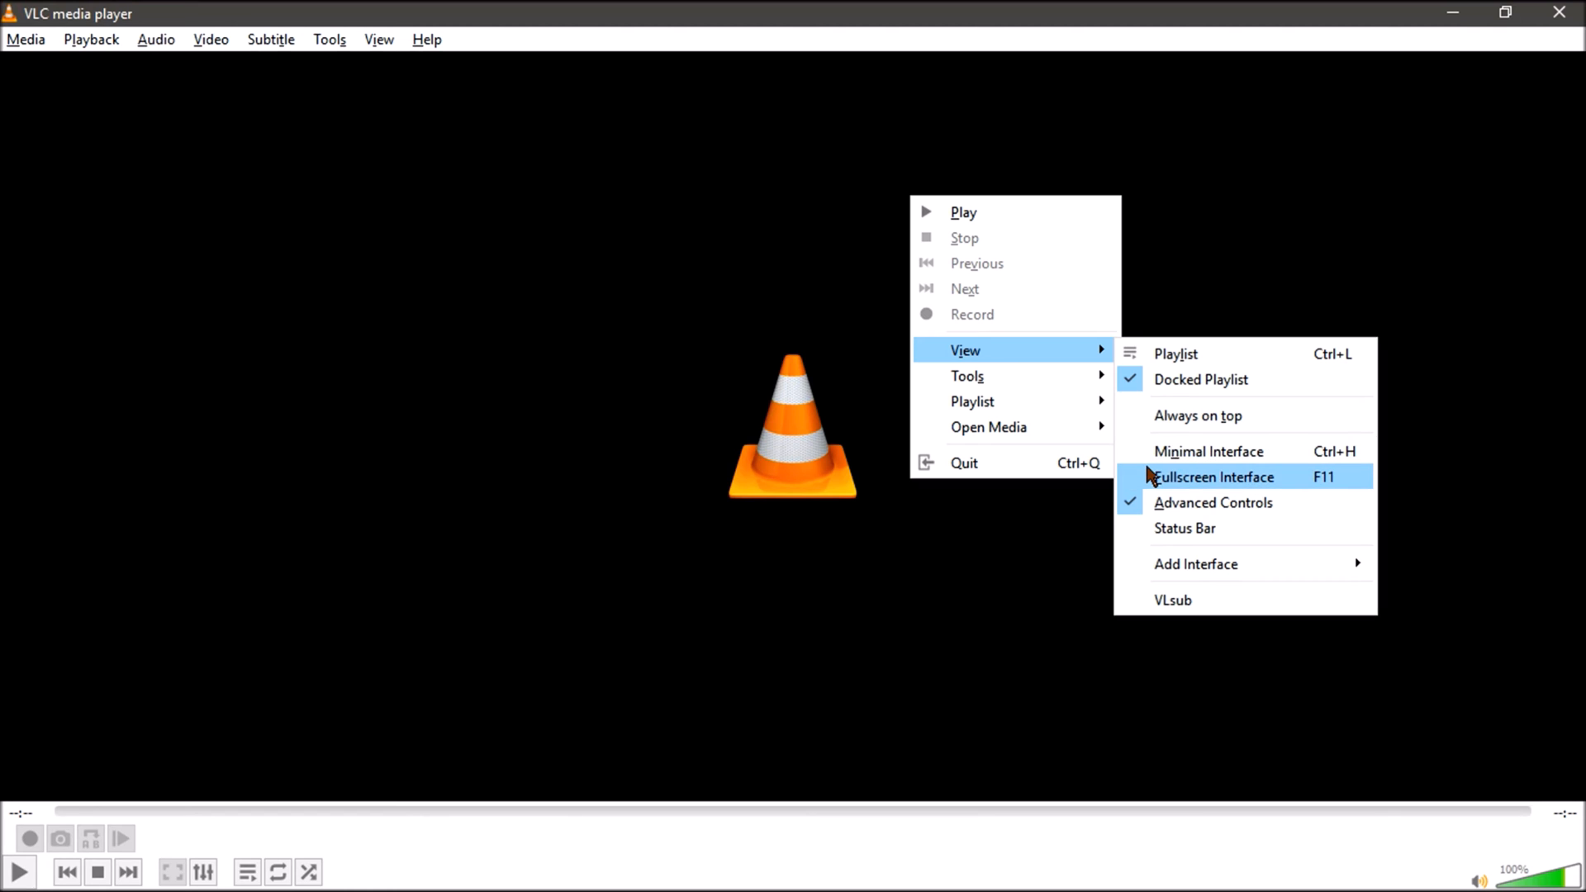
Step: Dismiss the context menu, leaving VLC in a normal framed window
{"action": "left_click", "coordinate": [1214, 476]}
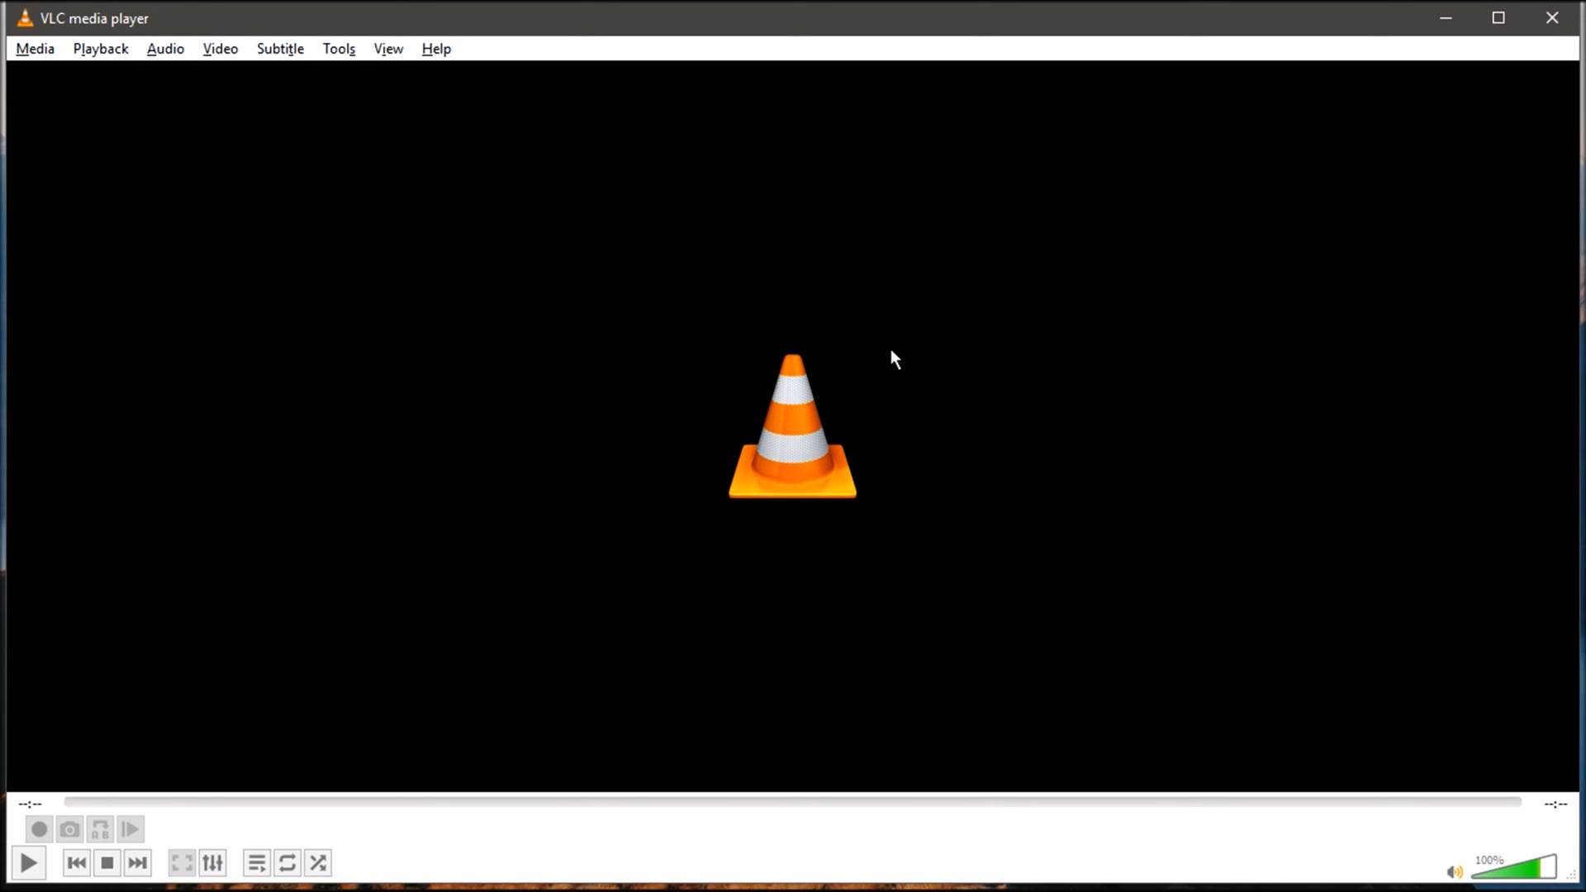